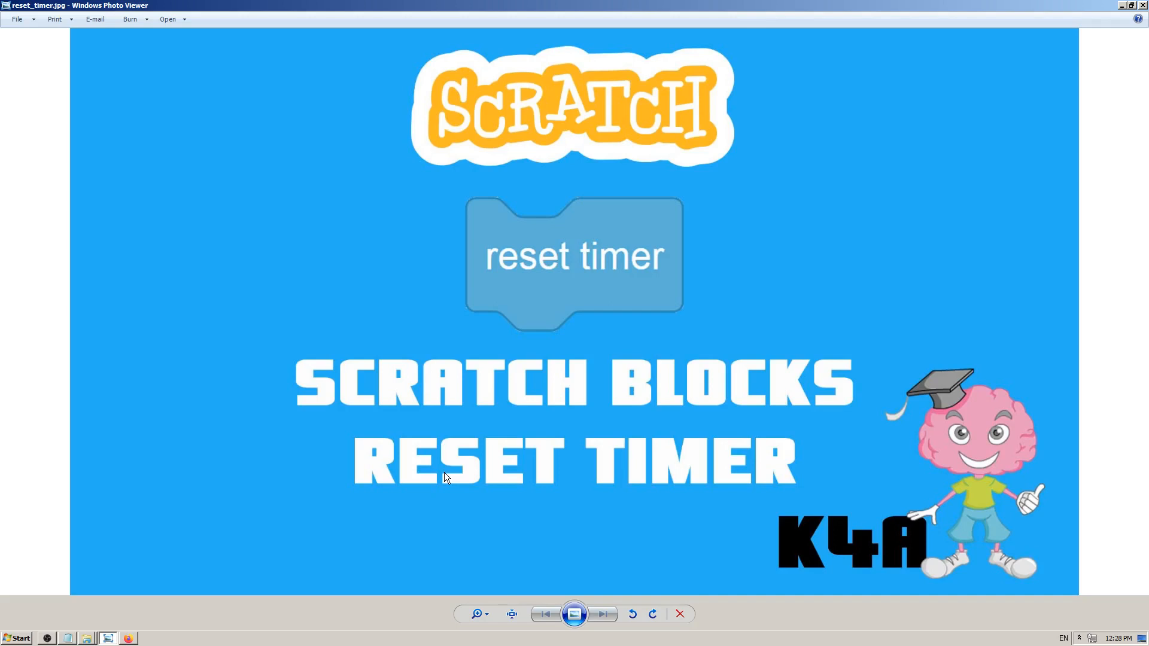
mouse_move(468, 473)
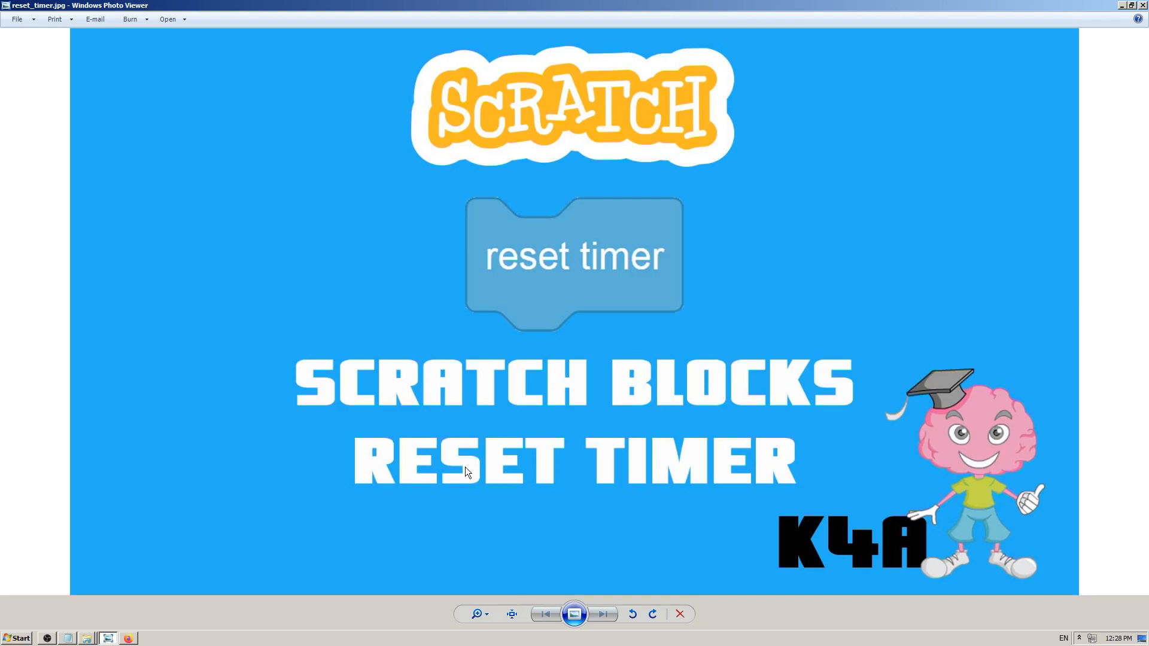
mouse_move(428, 351)
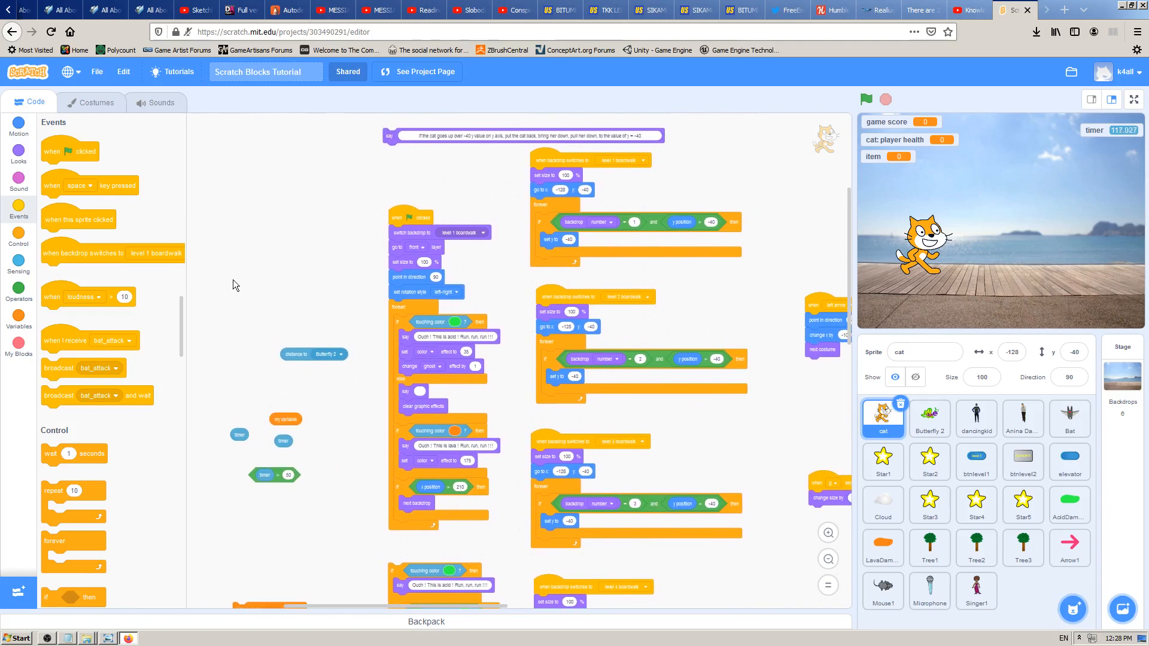
mouse_move(167, 299)
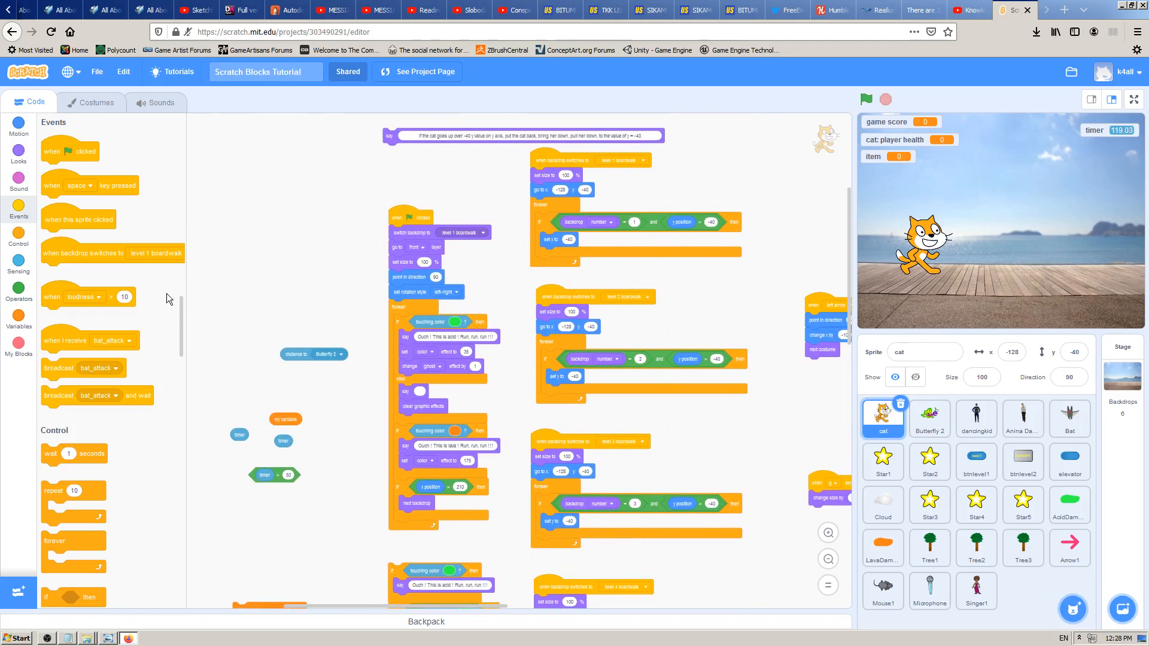
Step: Drop an Events block into the scripts, then show the Sensing category with timer and reset timer
left_click_drag(88, 296, 267, 280)
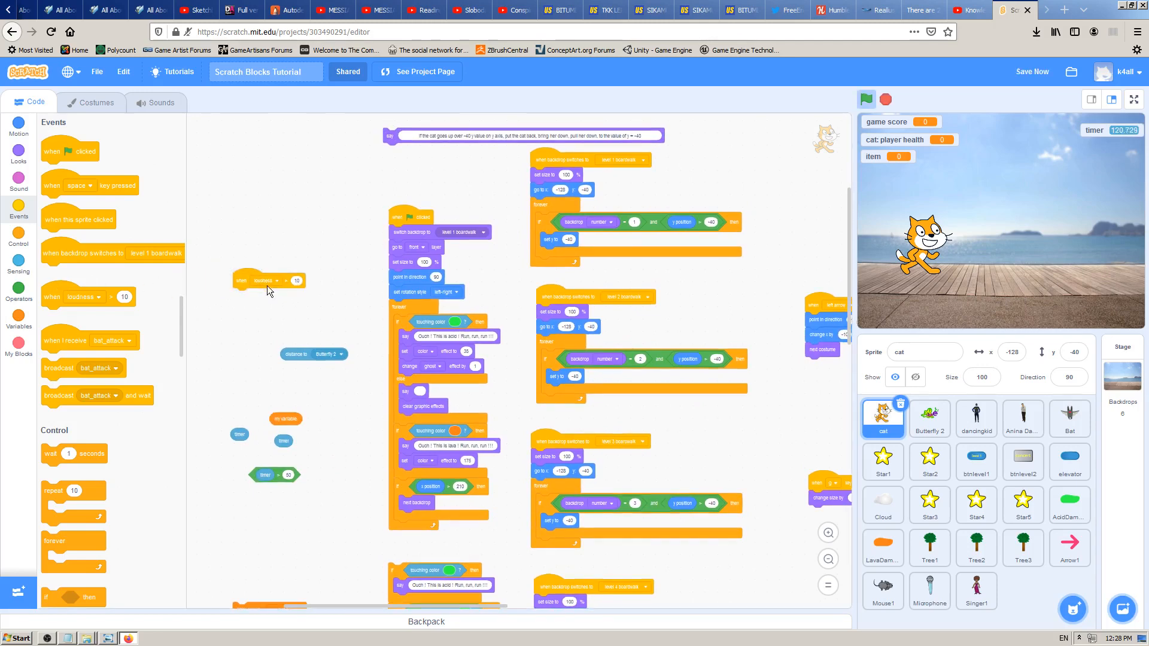
left_click(277, 280)
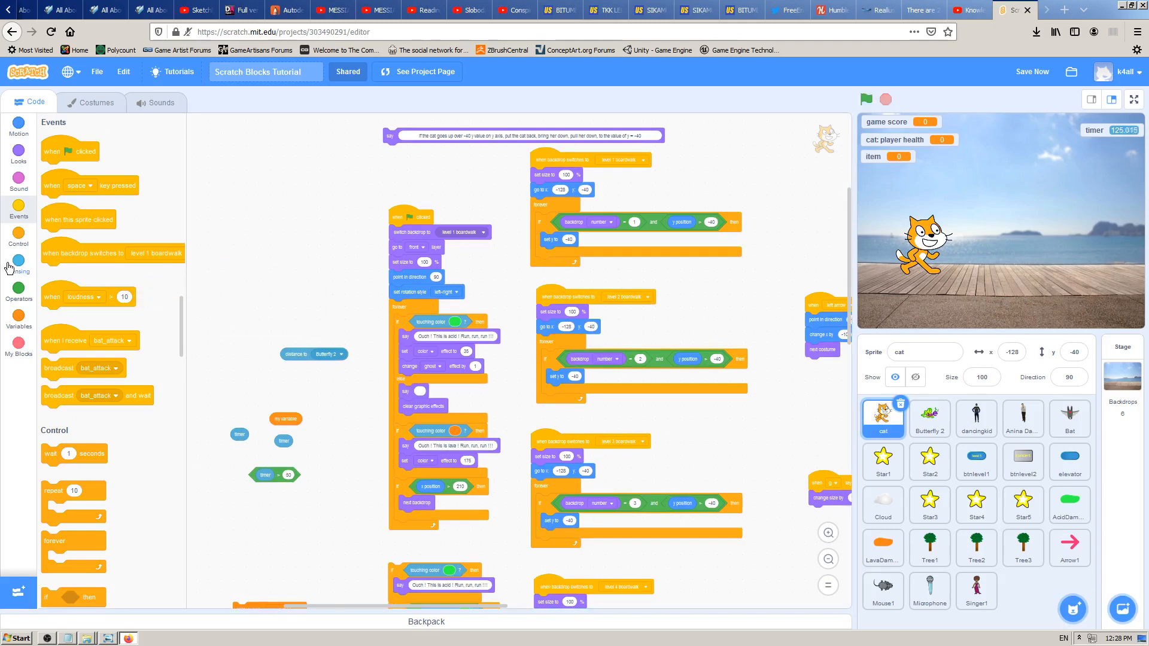
left_click(18, 262)
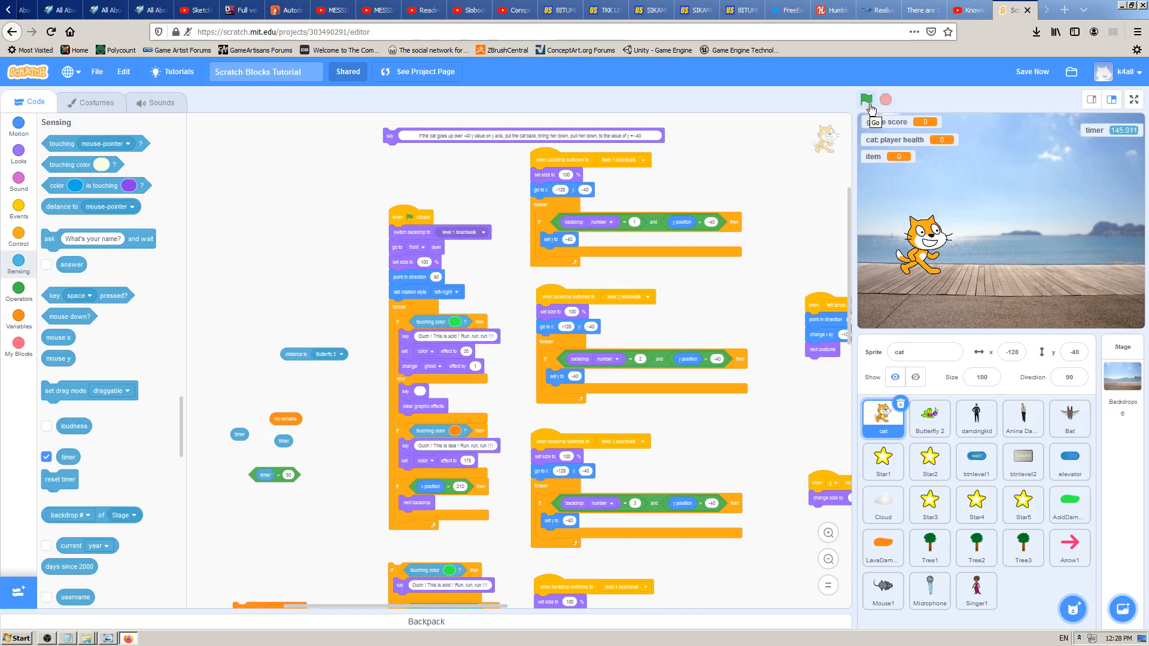
mouse_move(869, 103)
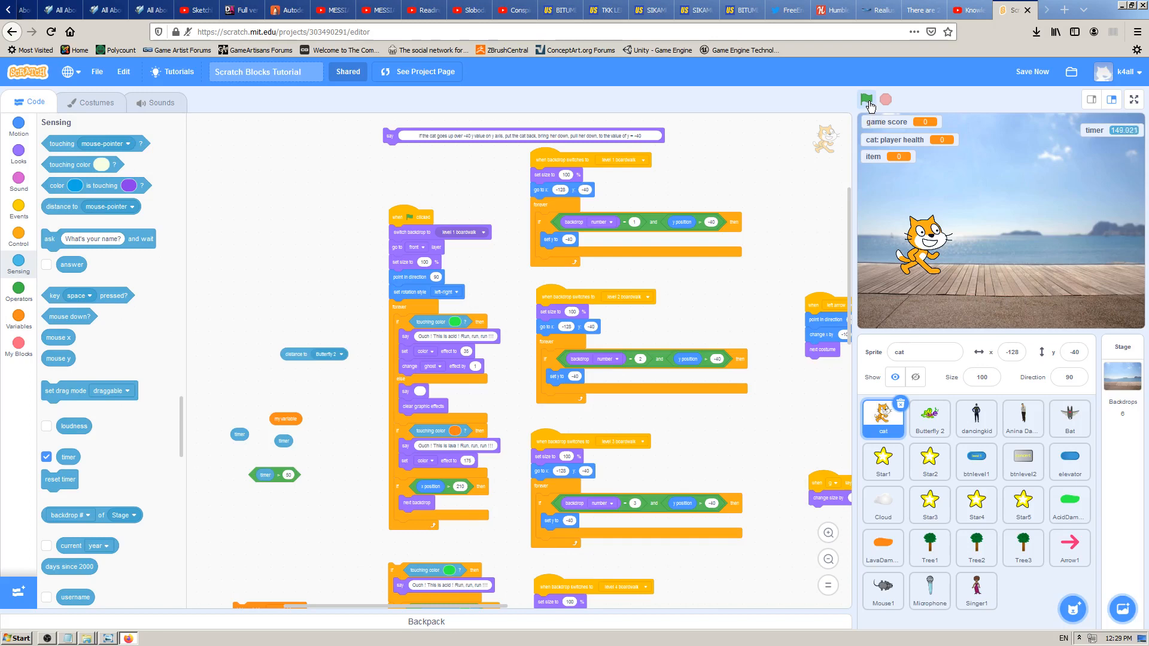
Step: Run and stop the project several times with the green flag, watching the stage timer restart from zero
left_click(867, 99)
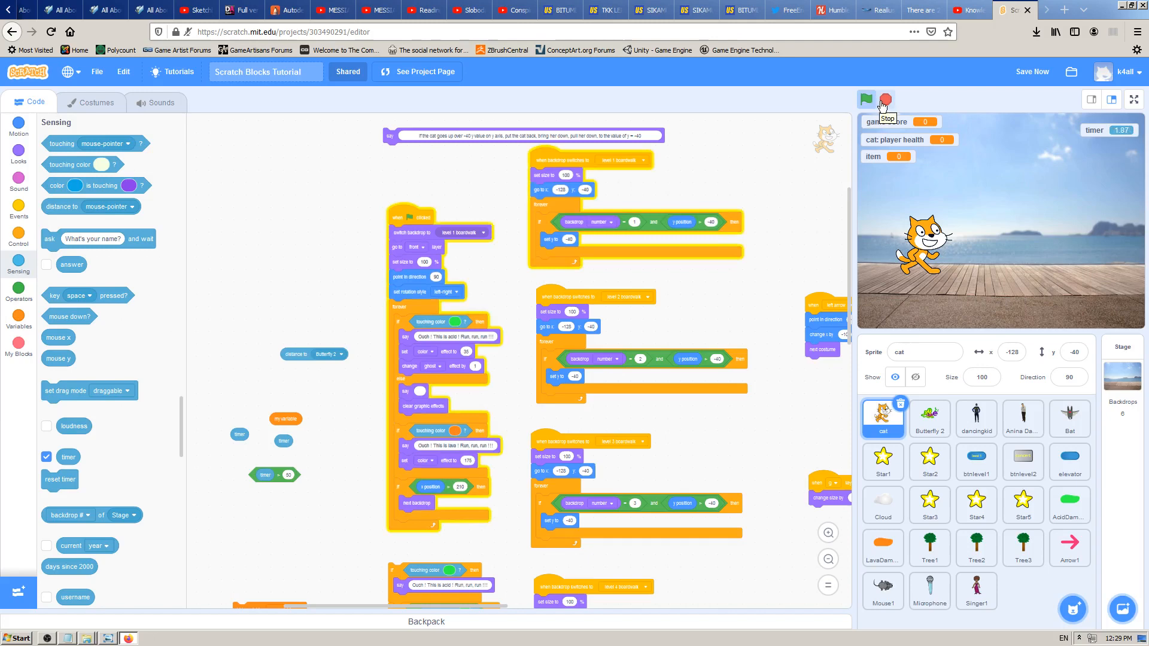
left_click(867, 99)
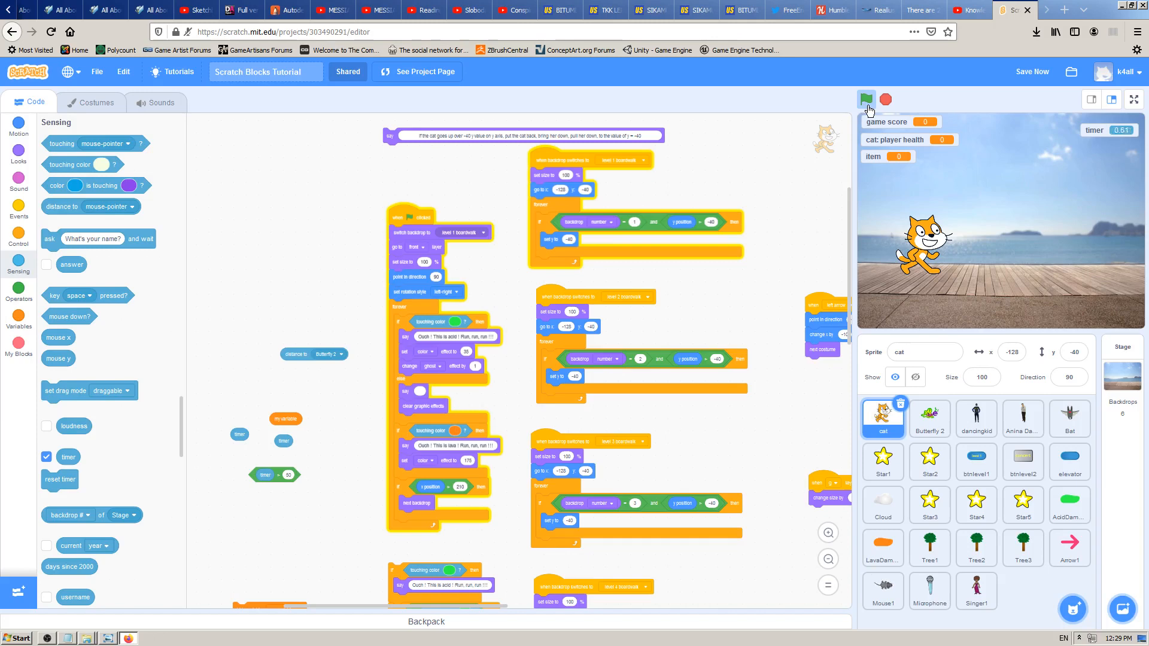
left_click(867, 99)
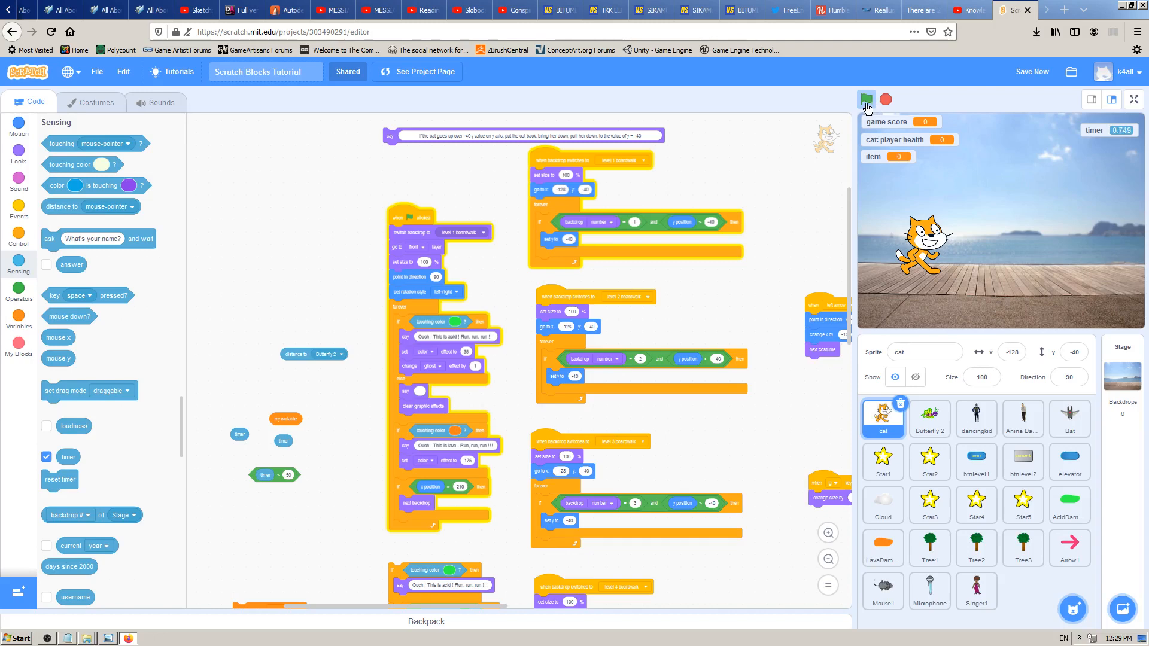
left_click(867, 99)
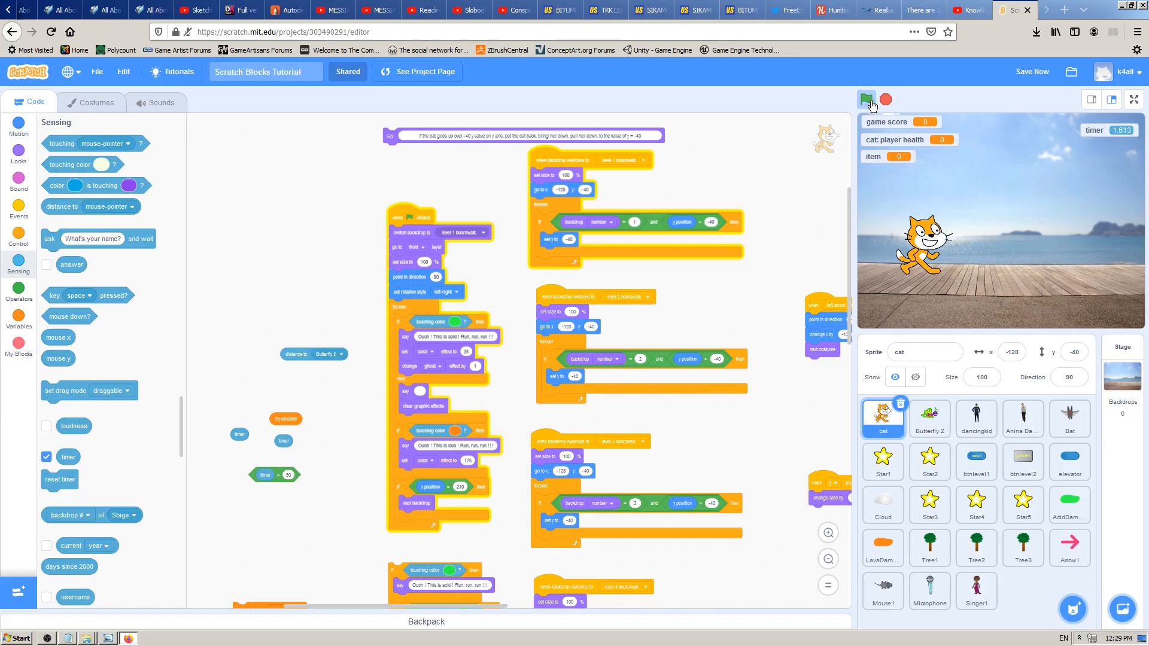
left_click(867, 100)
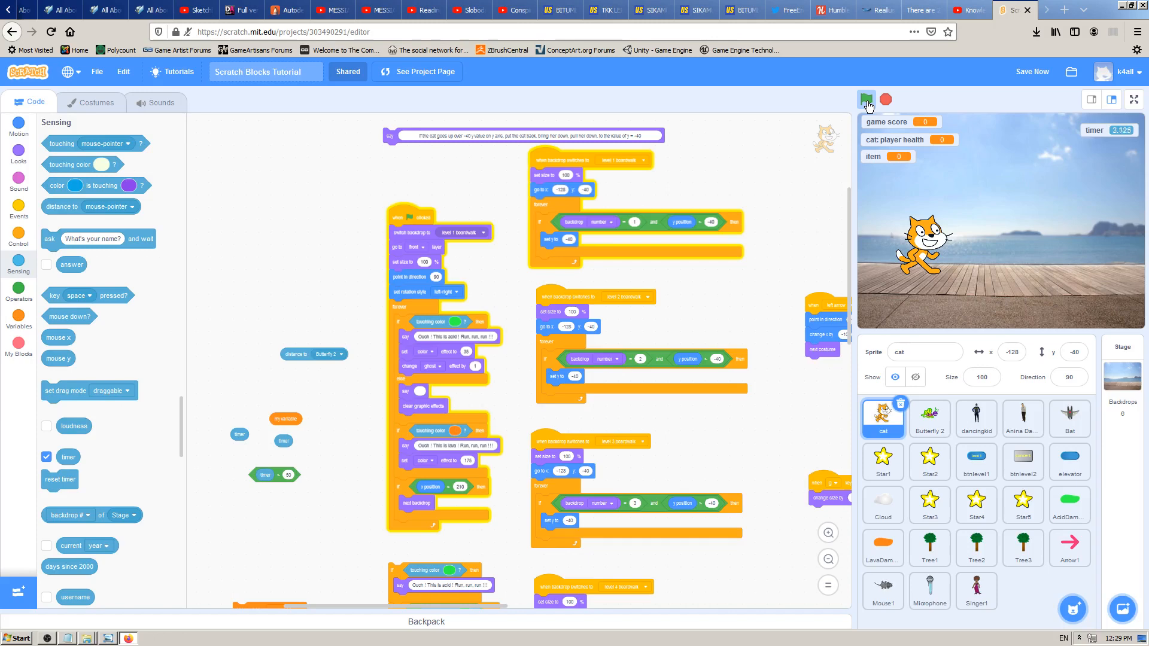
left_click(866, 99)
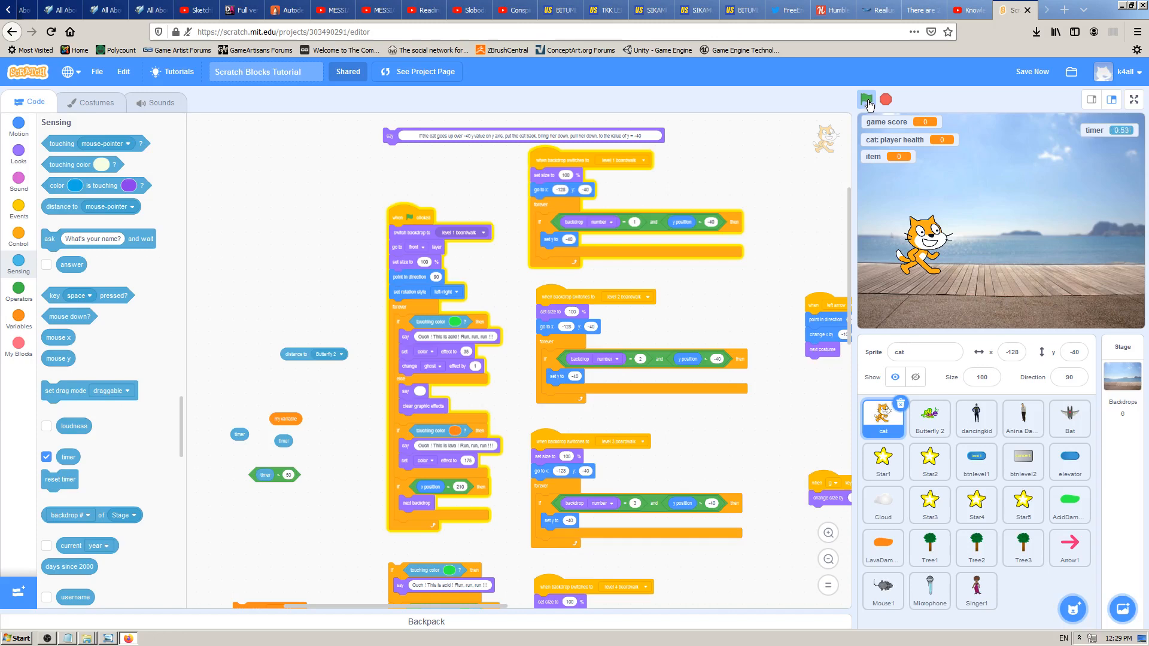
left_click(865, 99)
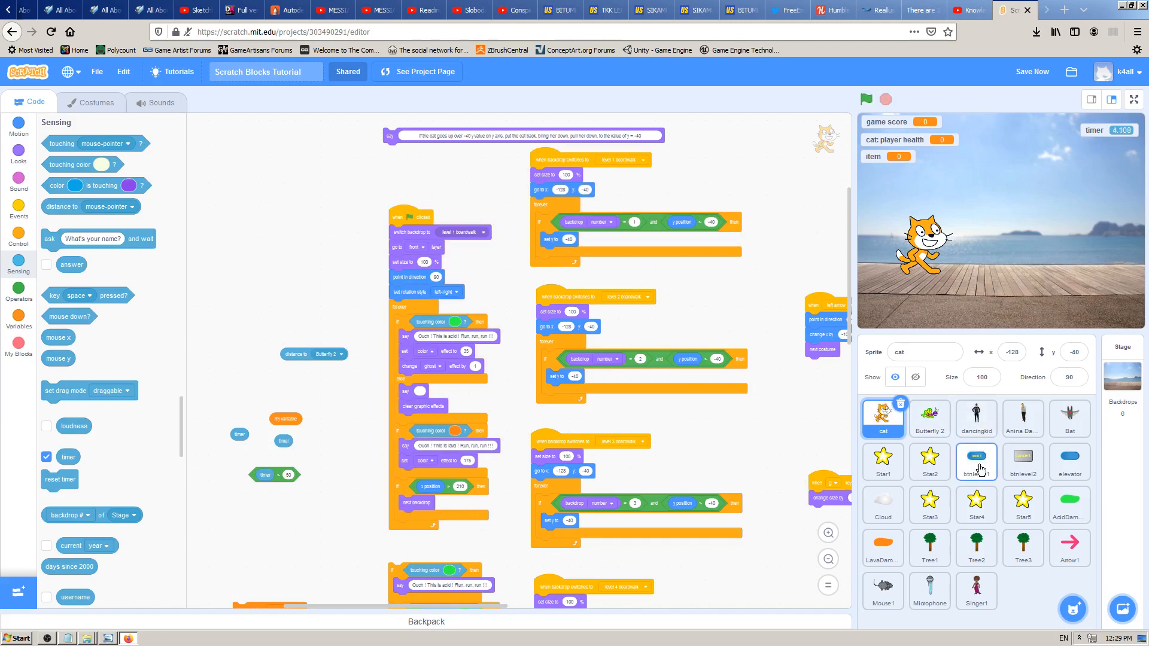
Step: Switch to the btnlevel2 sprite's scripts and make it visible on the stage
left_click(977, 463)
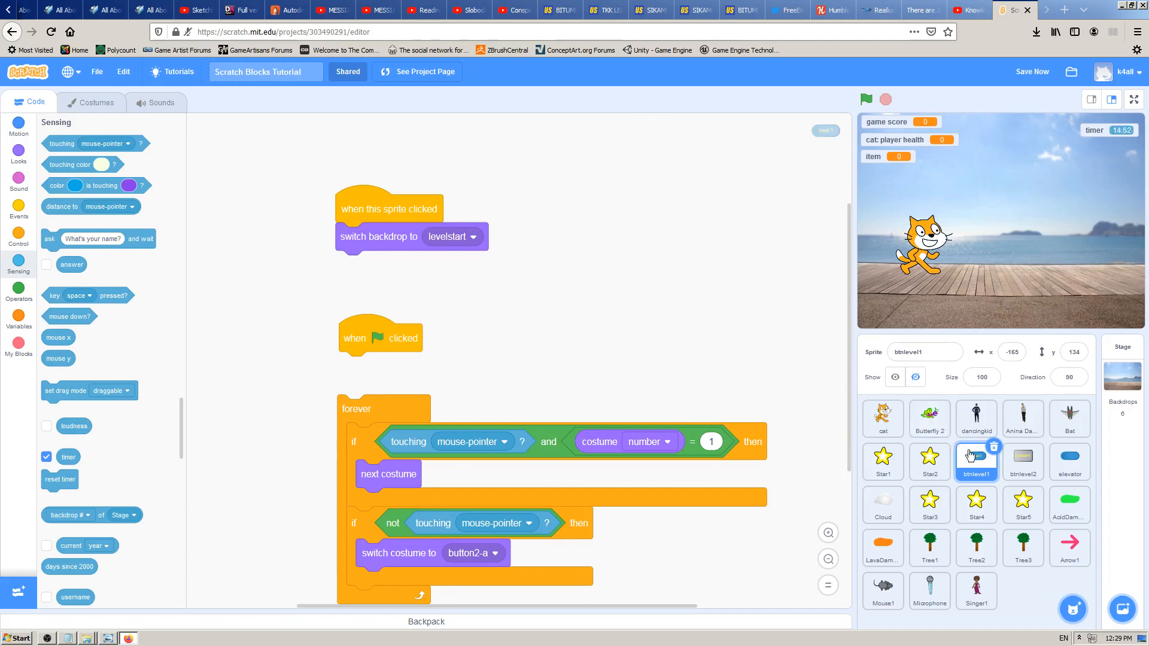
left_click(1024, 462)
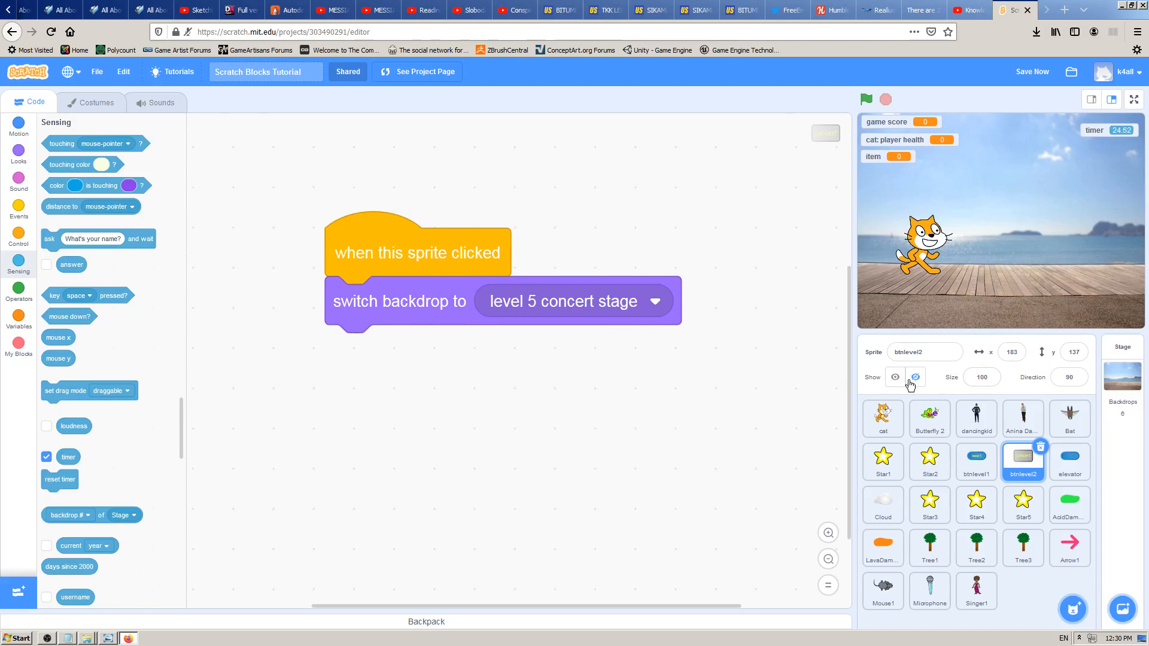
left_click(894, 377)
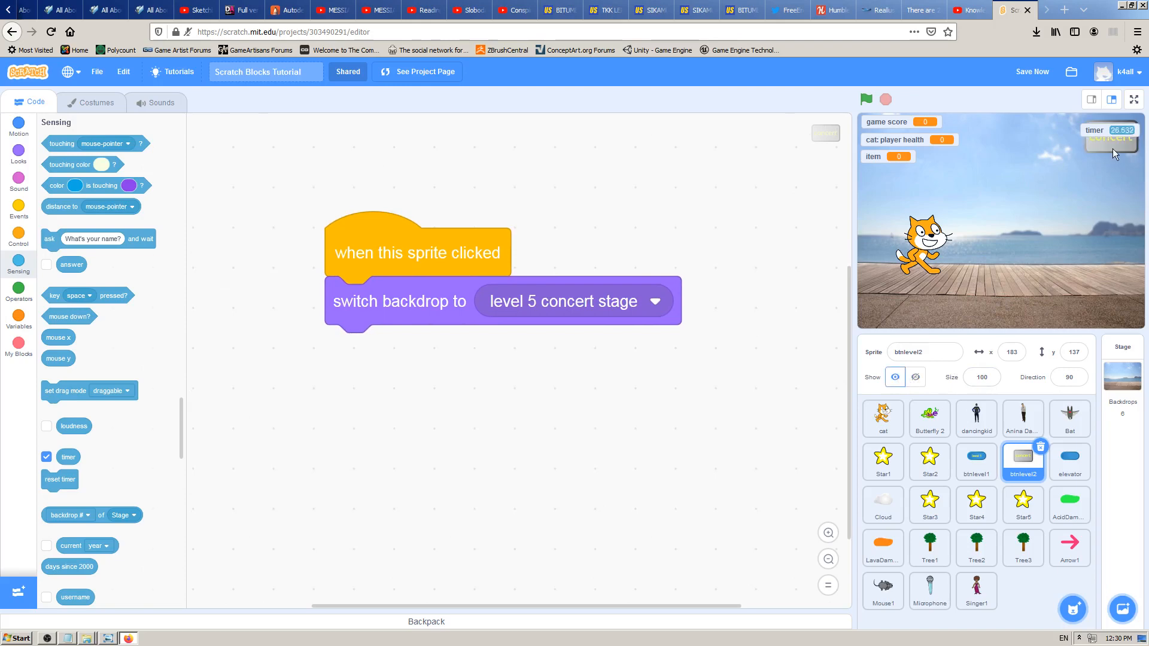
Step: Test the concert button's backdrop switch, then detach the switch backdrop block from its clicked hat
left_click(866, 99)
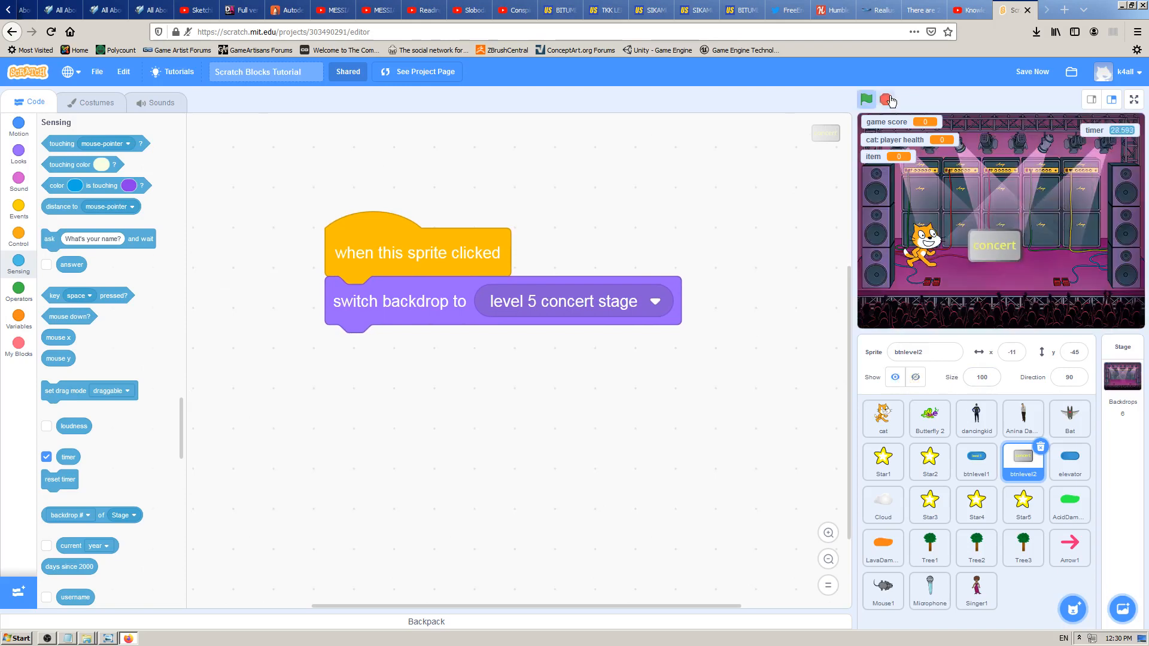
left_click(867, 100)
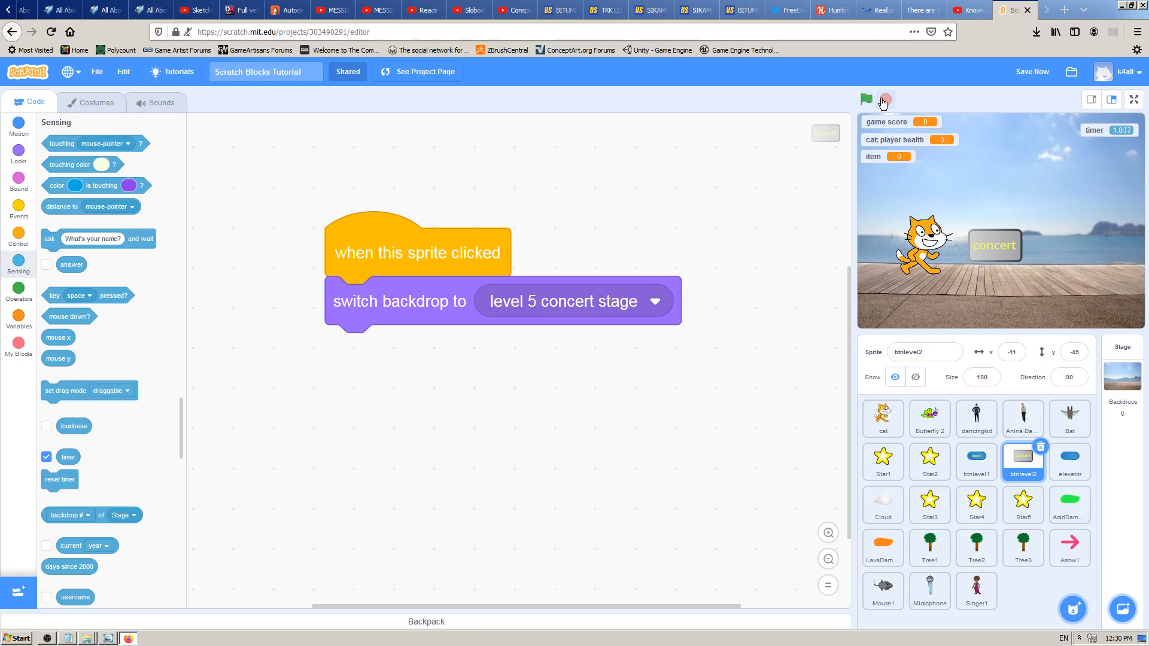
left_click_drag(398, 300, 397, 458)
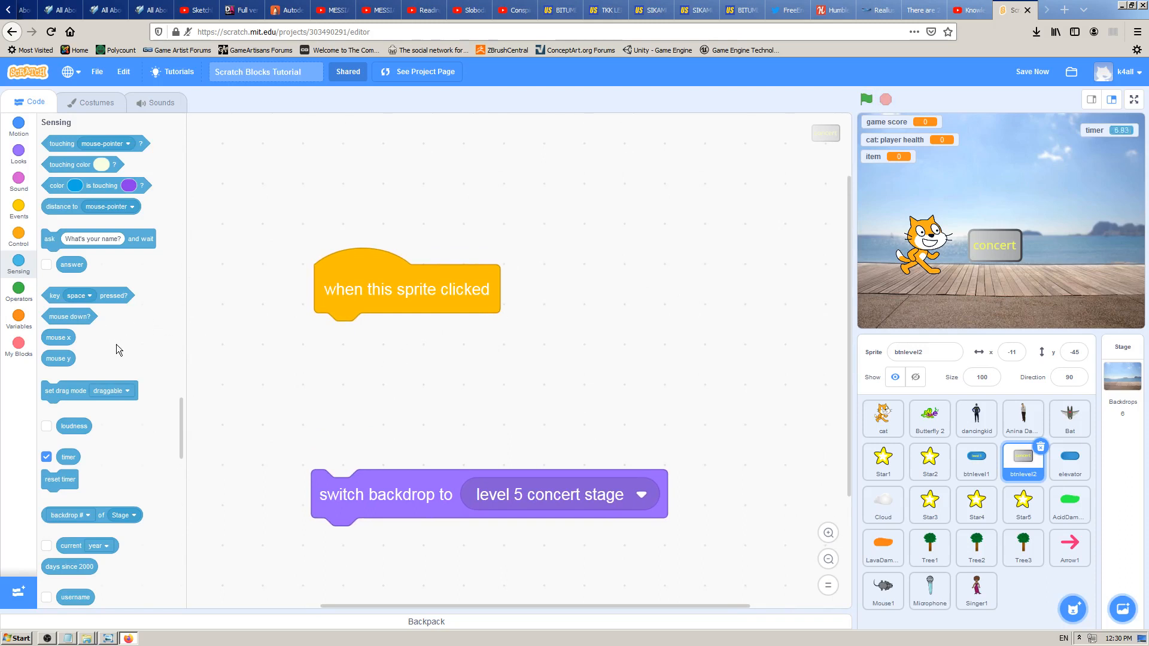
Step: Attach reset timer under 'when this sprite clicked' and click the concert button to reset the timer
left_click_drag(60, 479, 387, 345)
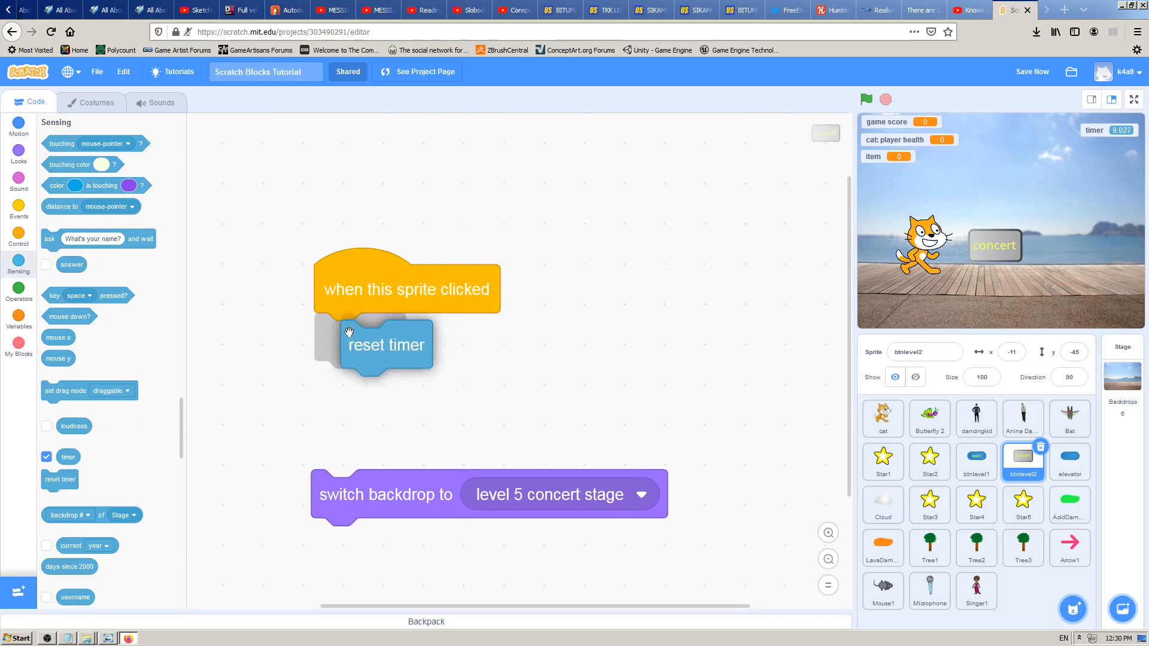
left_click_drag(387, 345, 360, 338)
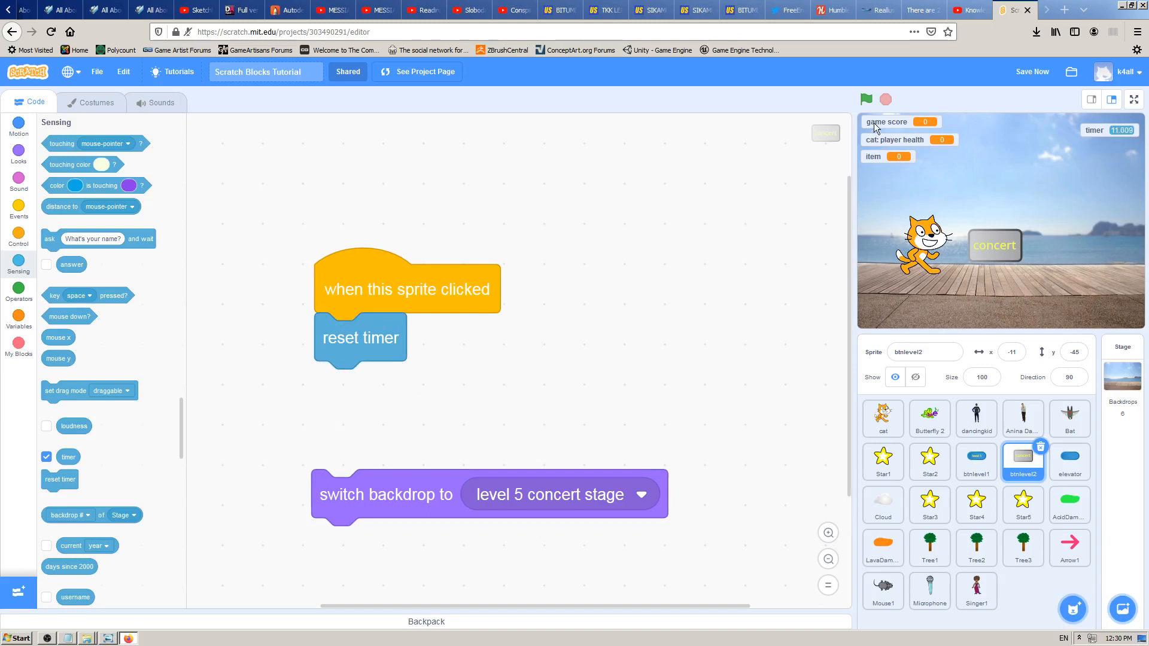
left_click(867, 100)
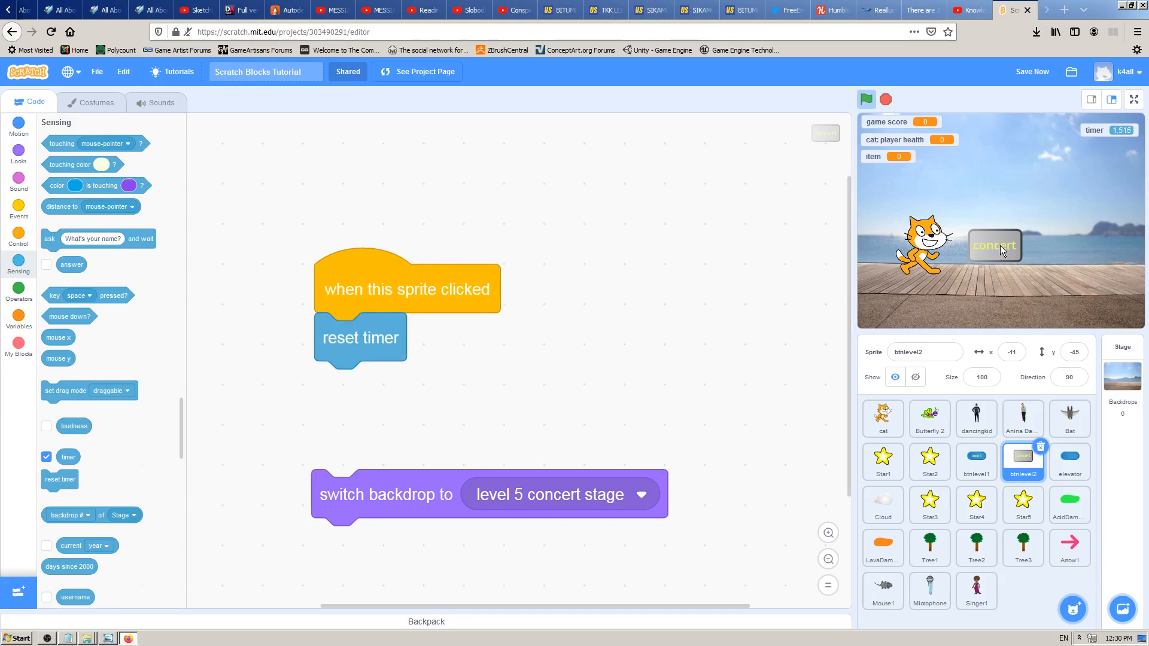
left_click(1033, 72)
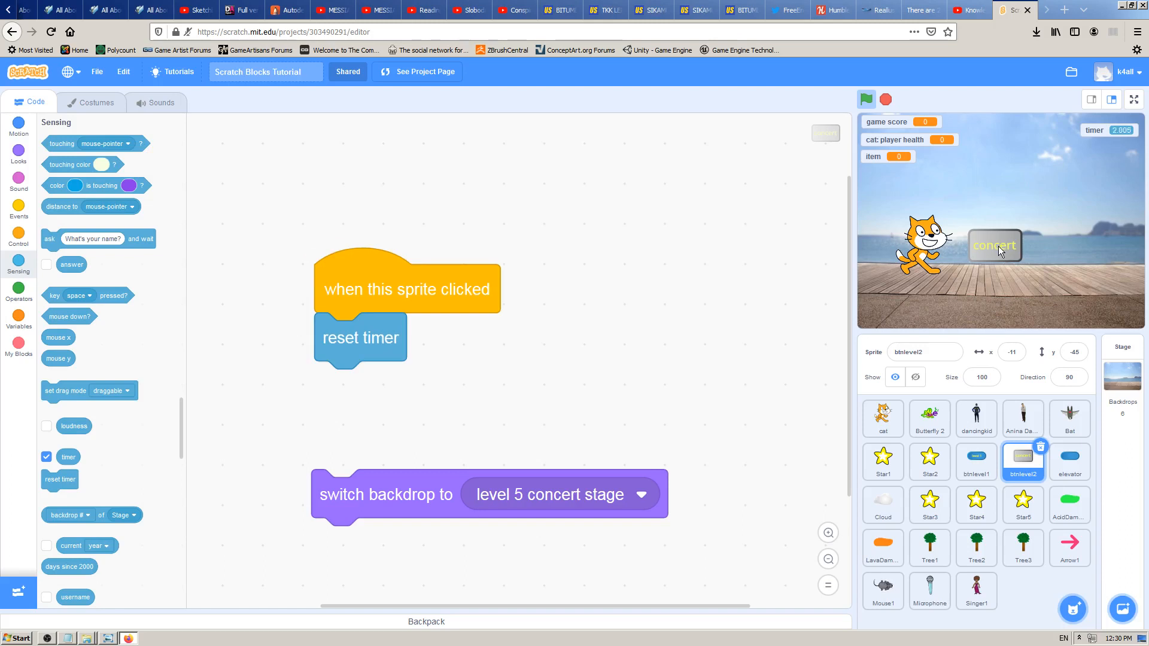
mouse_move(220, 419)
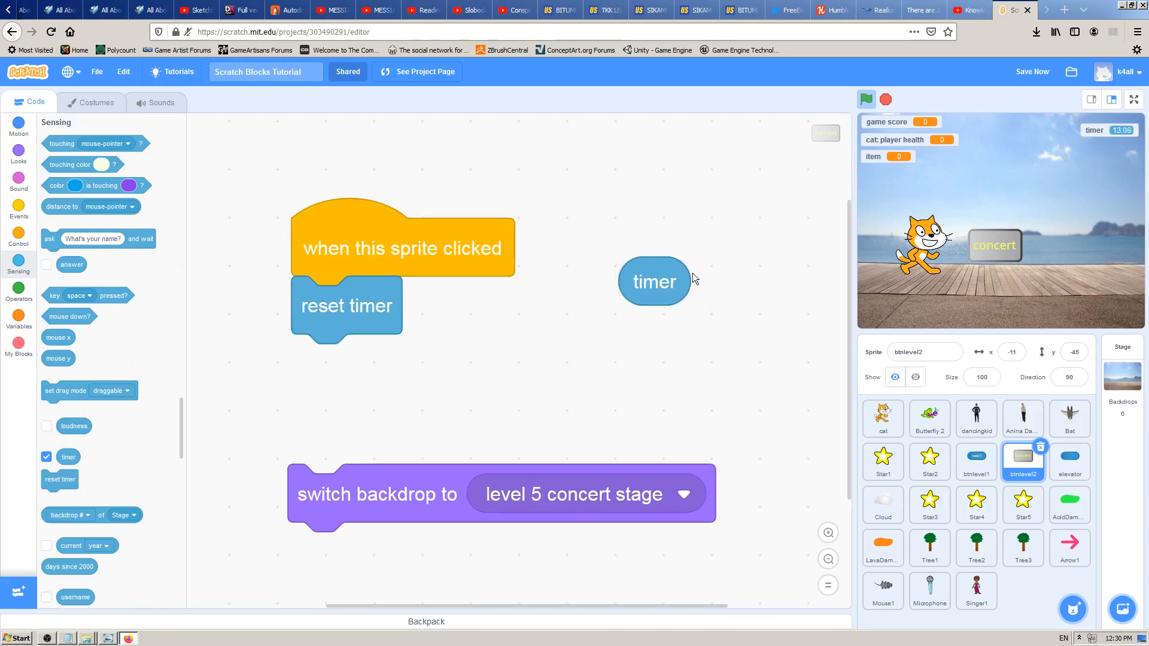
mouse_move(653, 324)
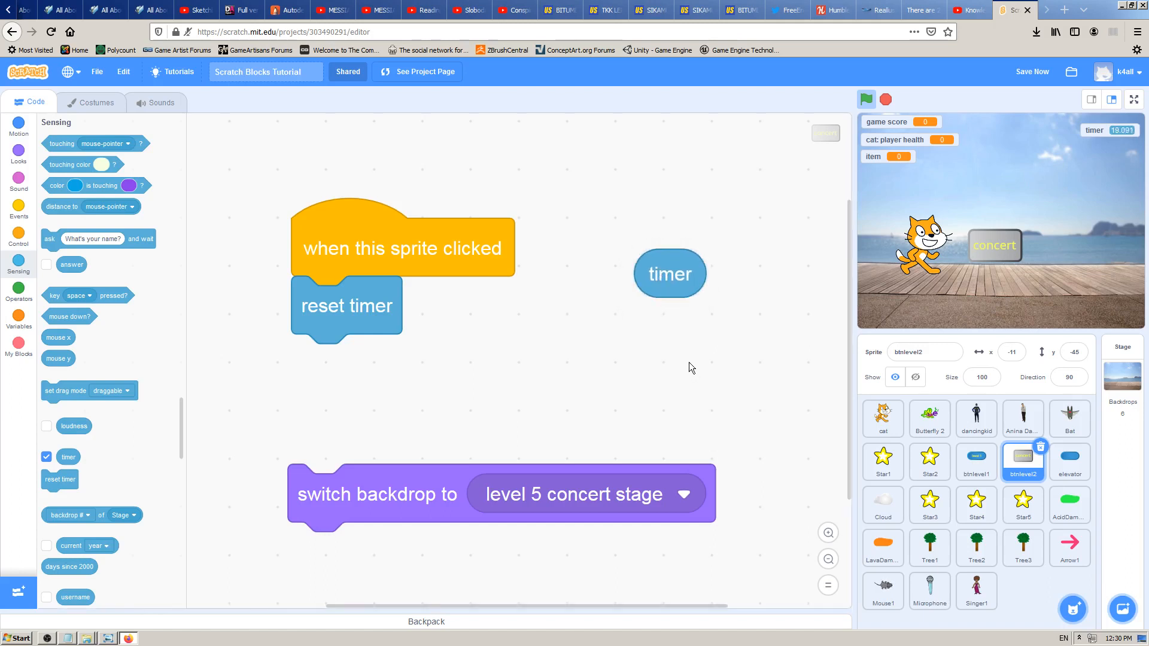
mouse_move(690, 335)
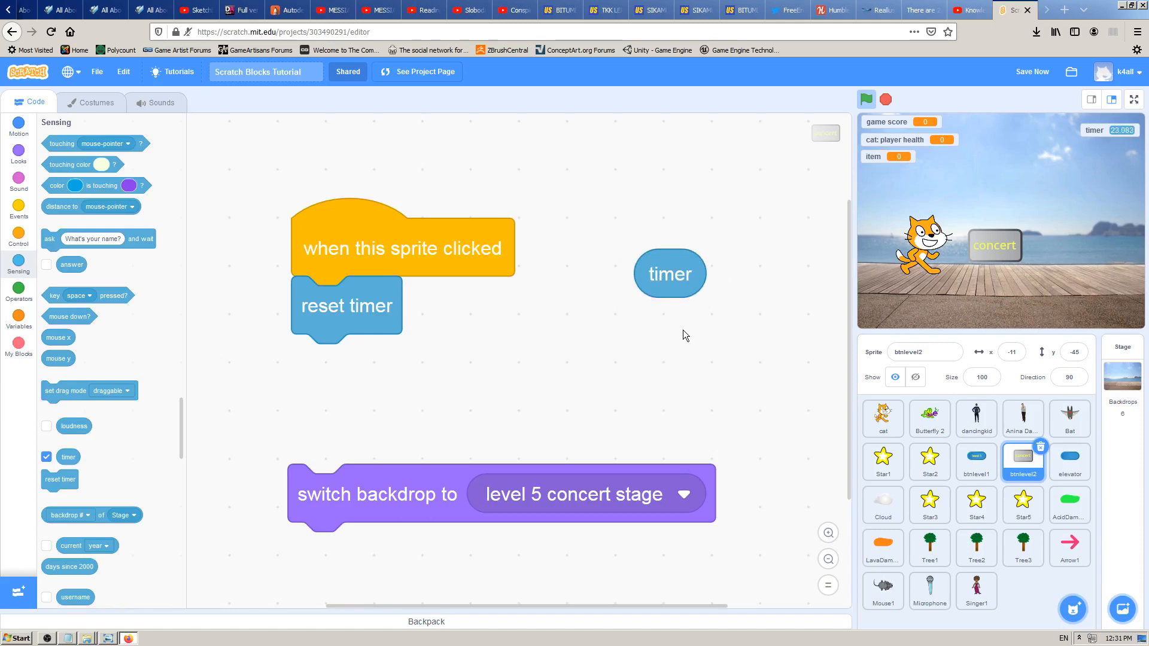
mouse_move(681, 332)
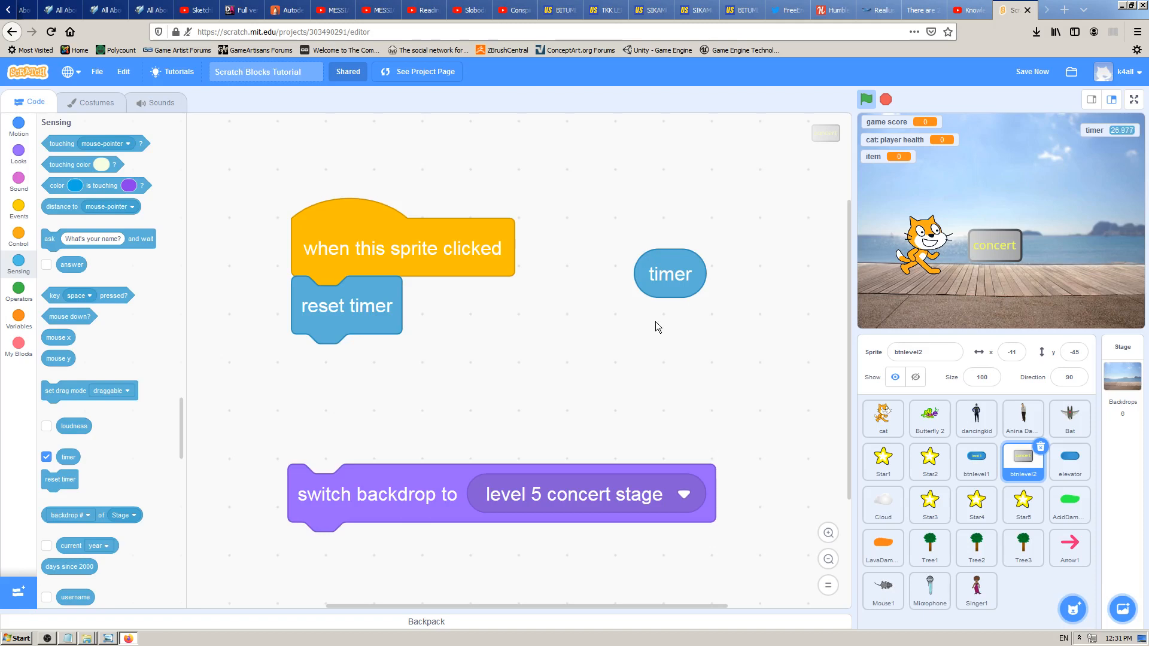
mouse_move(659, 318)
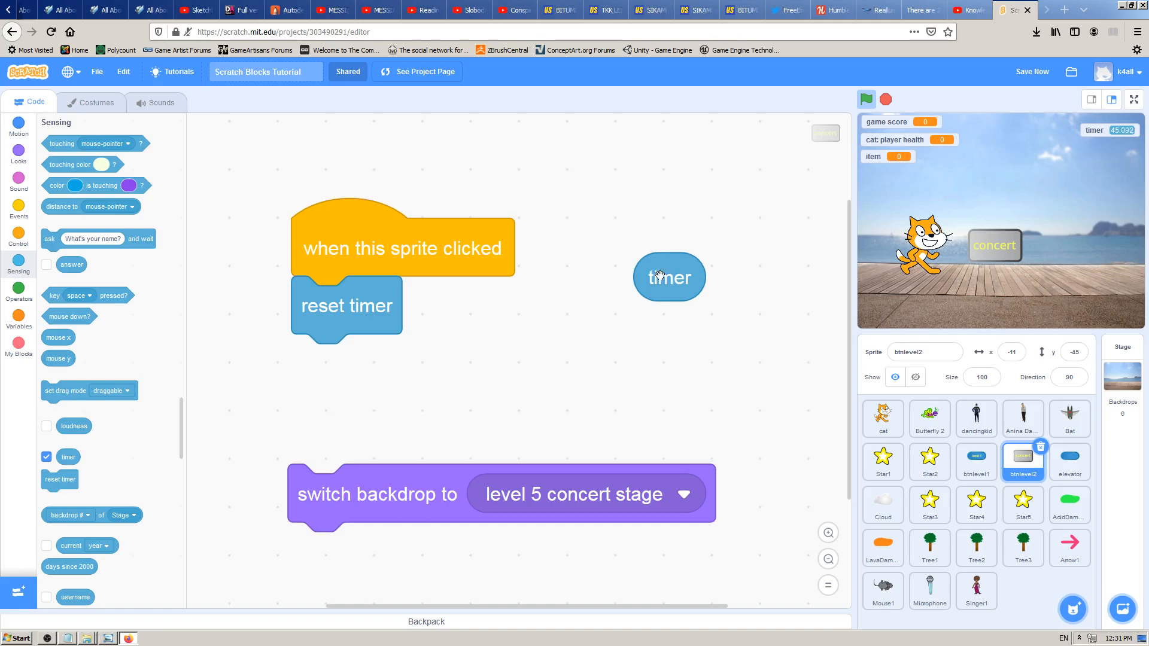
Step: Nudge the loose timer reporter block into place beside the click-to-reset script
left_click_drag(668, 276, 658, 309)
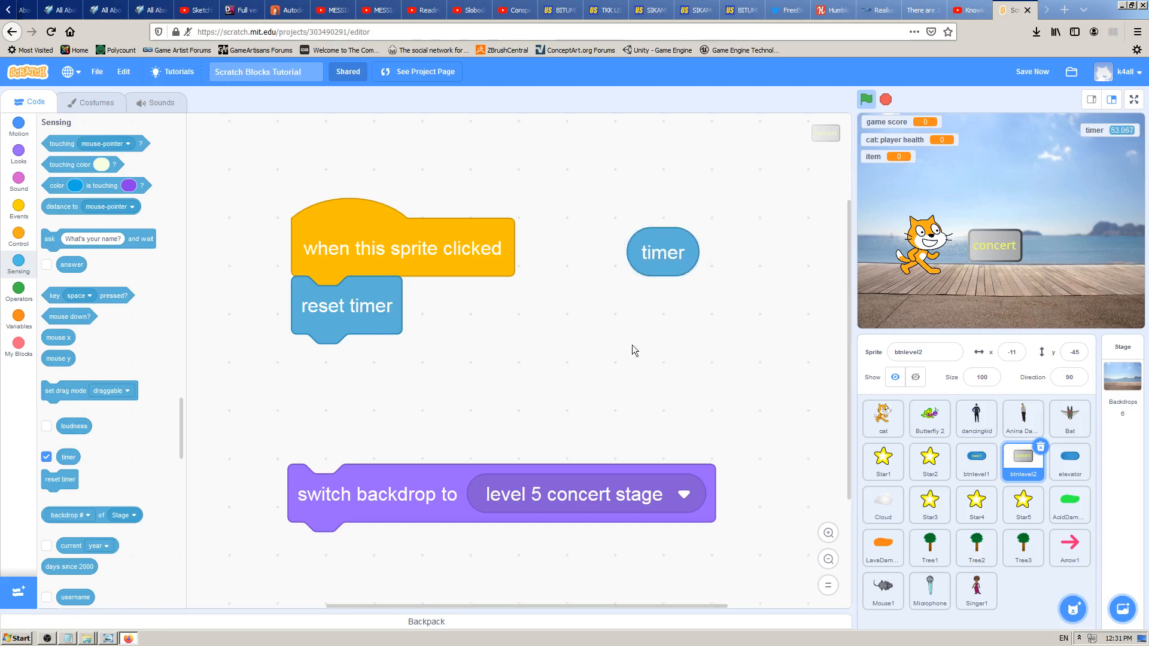
left_click_drag(346, 305, 392, 380)
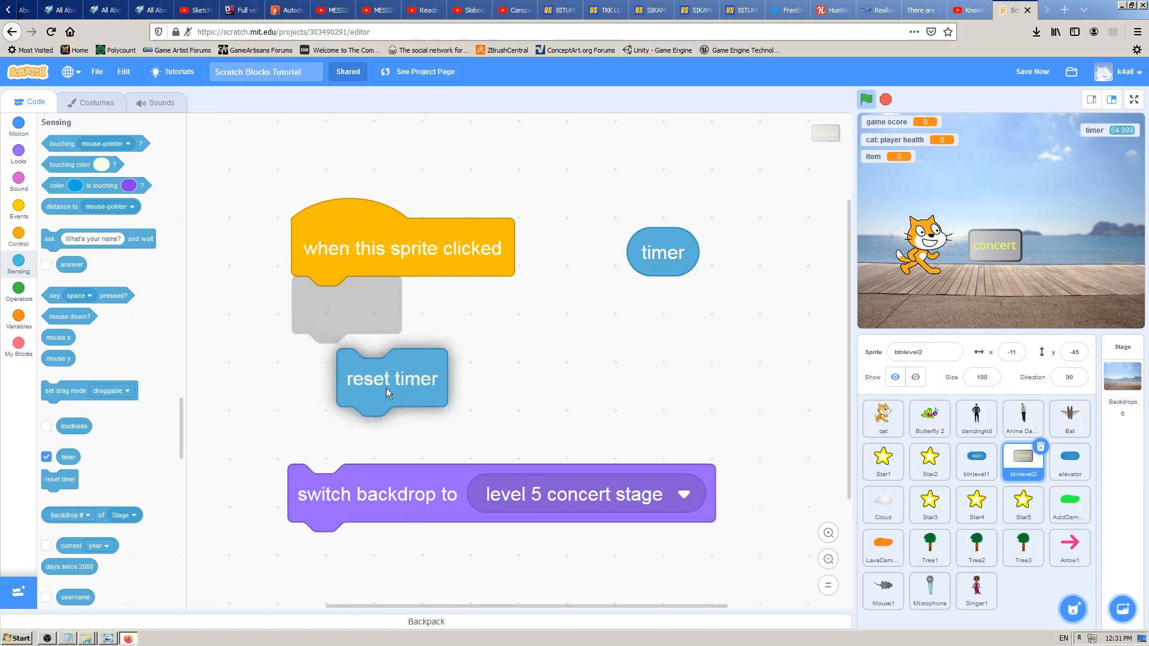
left_click_drag(392, 379, 346, 305)
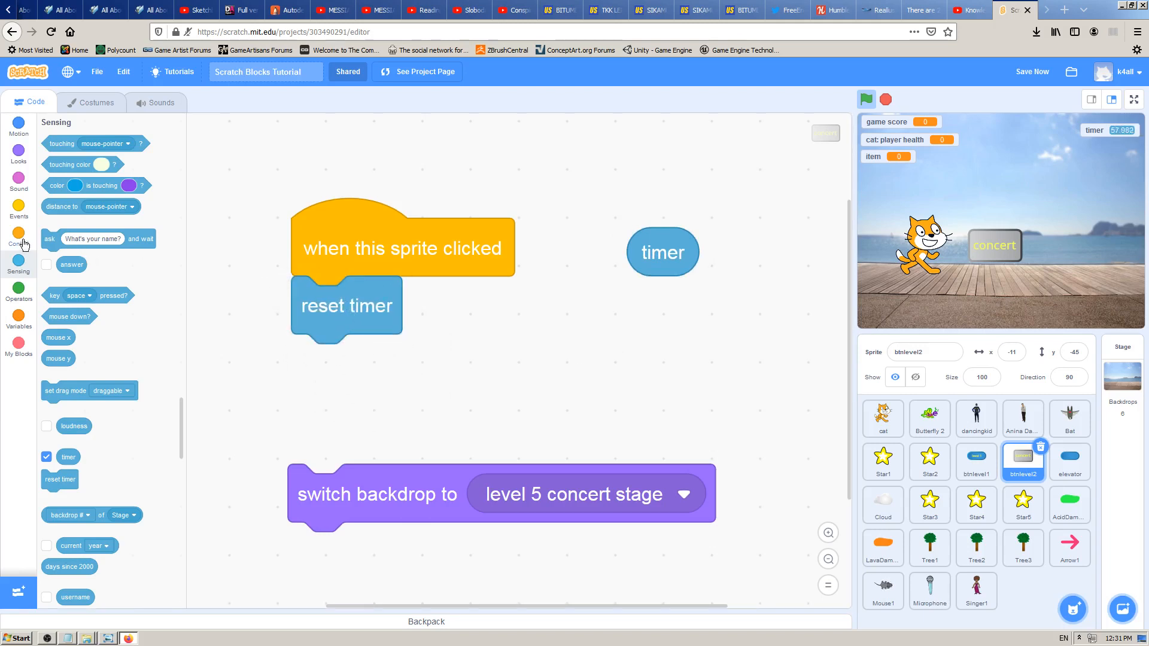
left_click(18, 242)
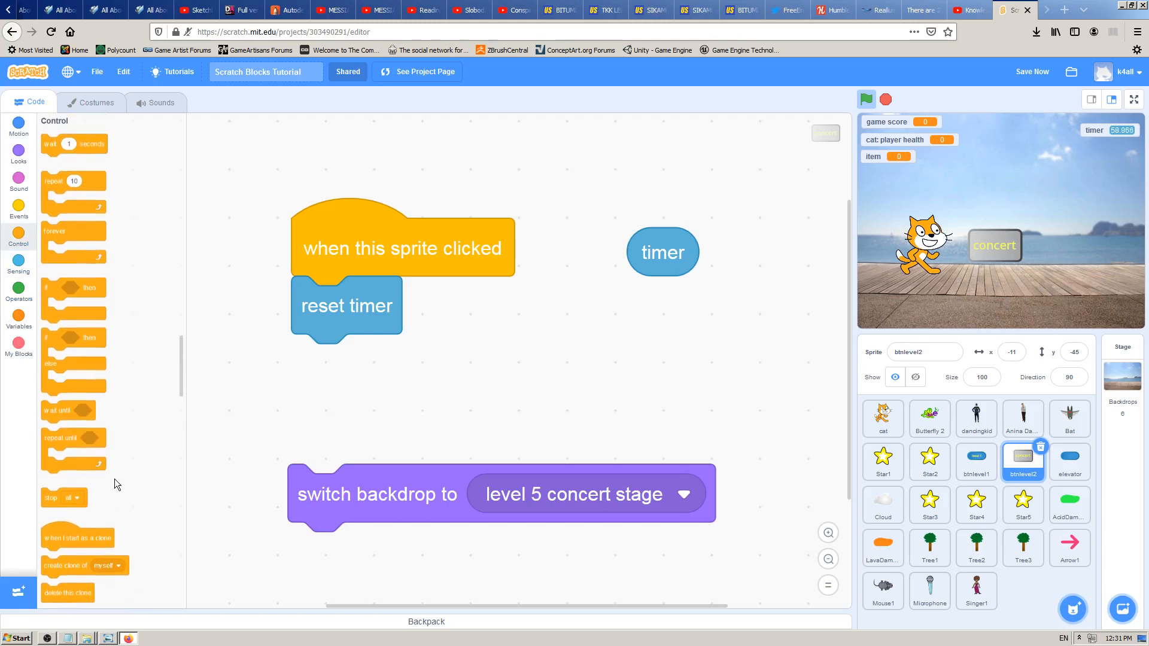
left_click(17, 210)
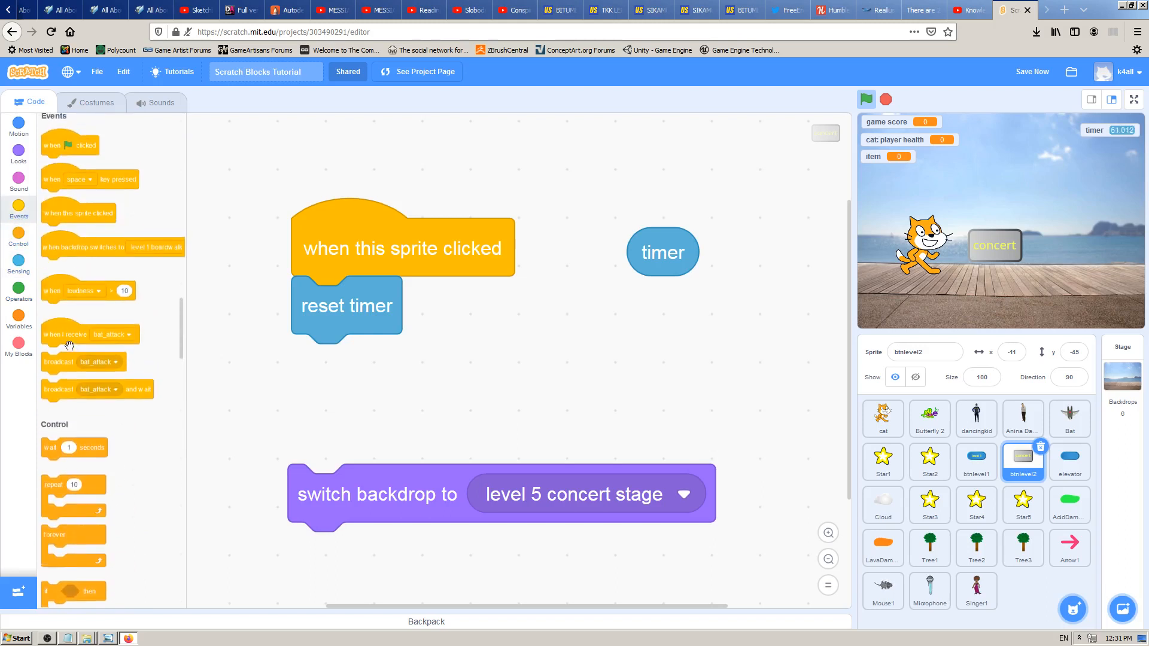
left_click_drag(87, 289, 785, 384)
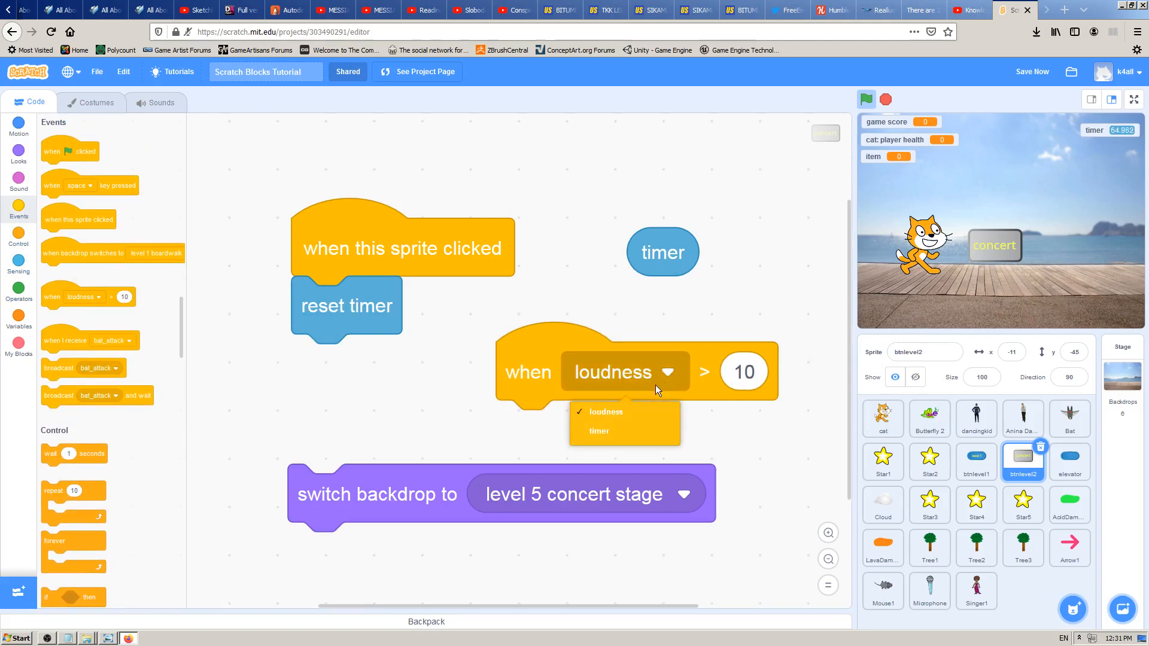
left_click(599, 431)
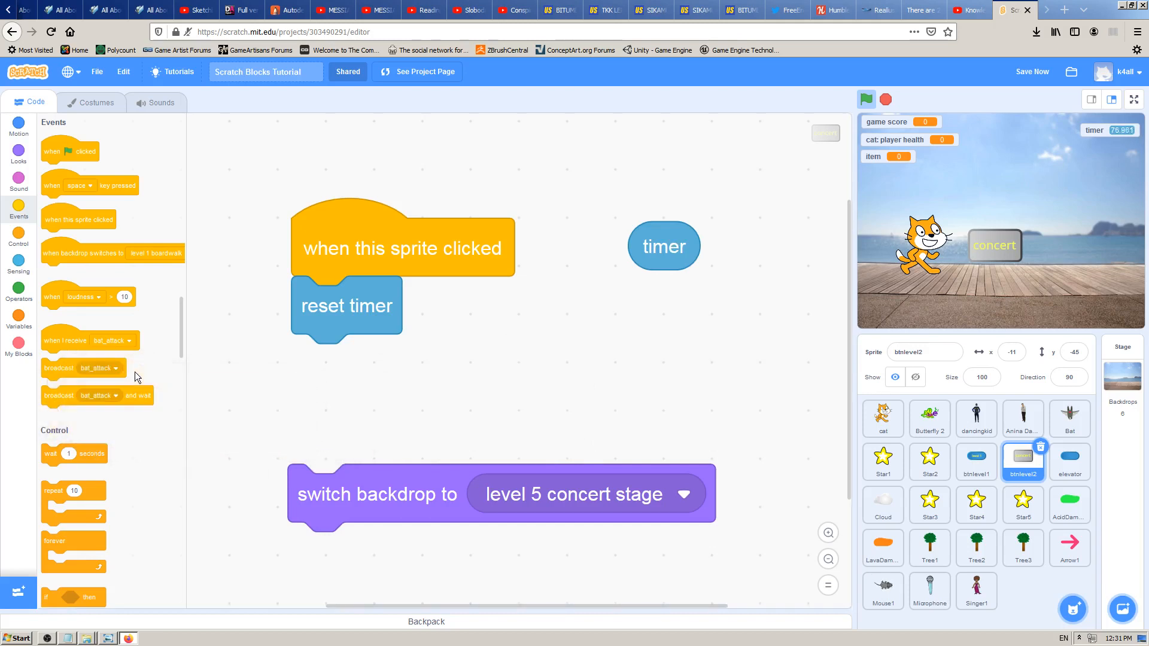
mouse_move(293, 370)
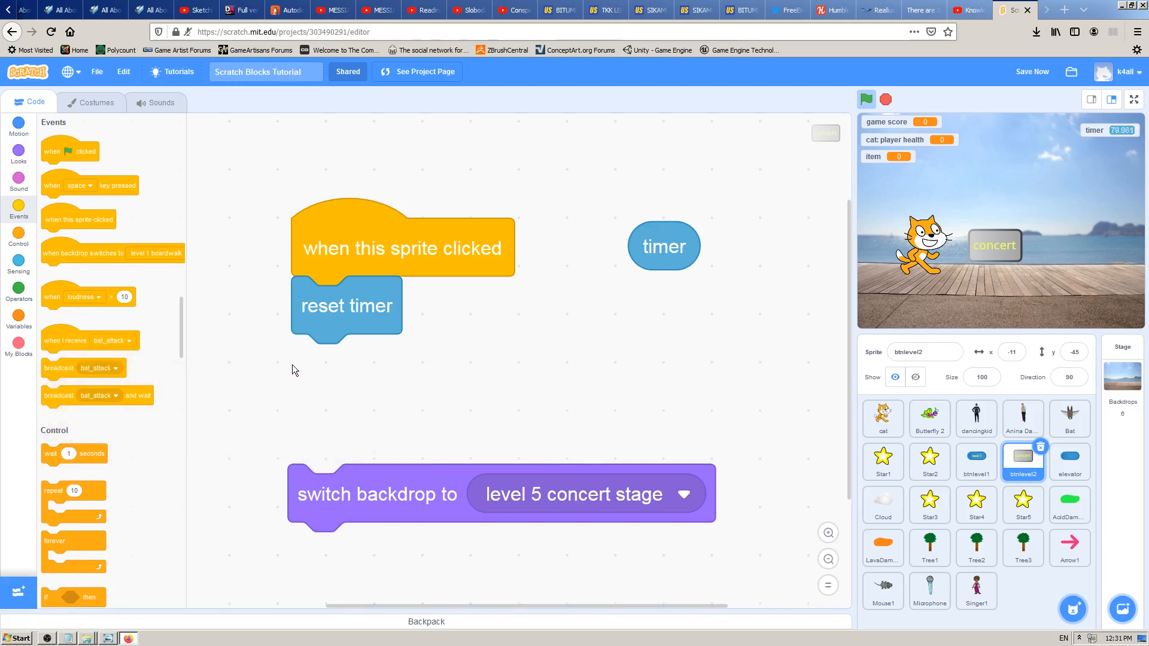
mouse_move(663, 246)
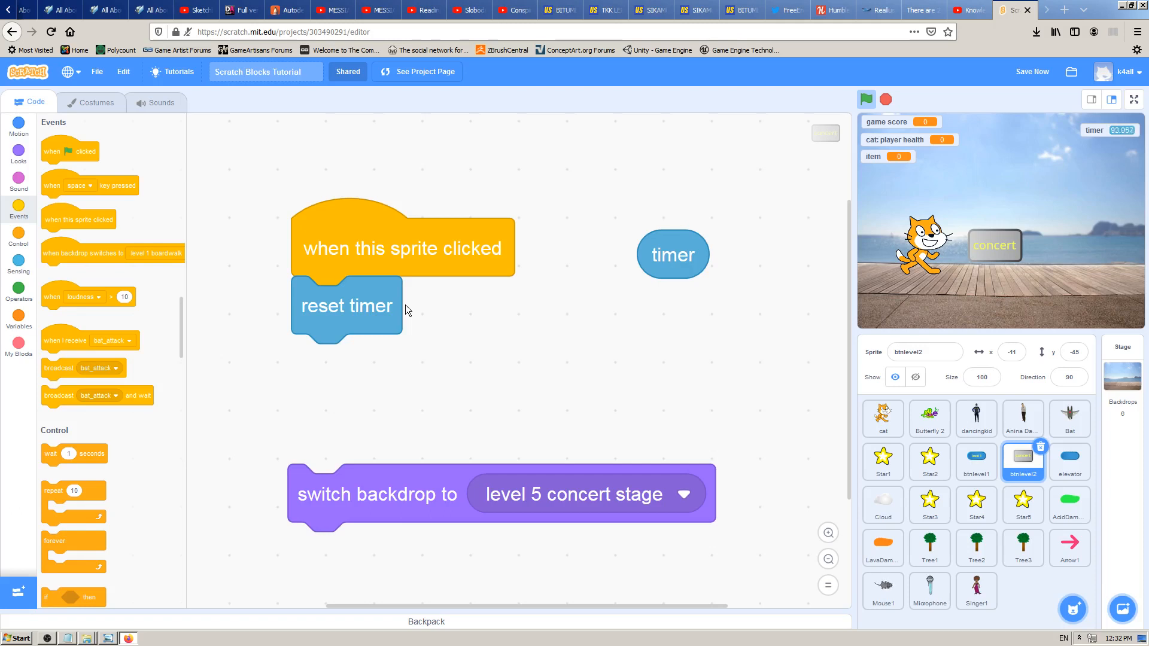
mouse_move(349, 304)
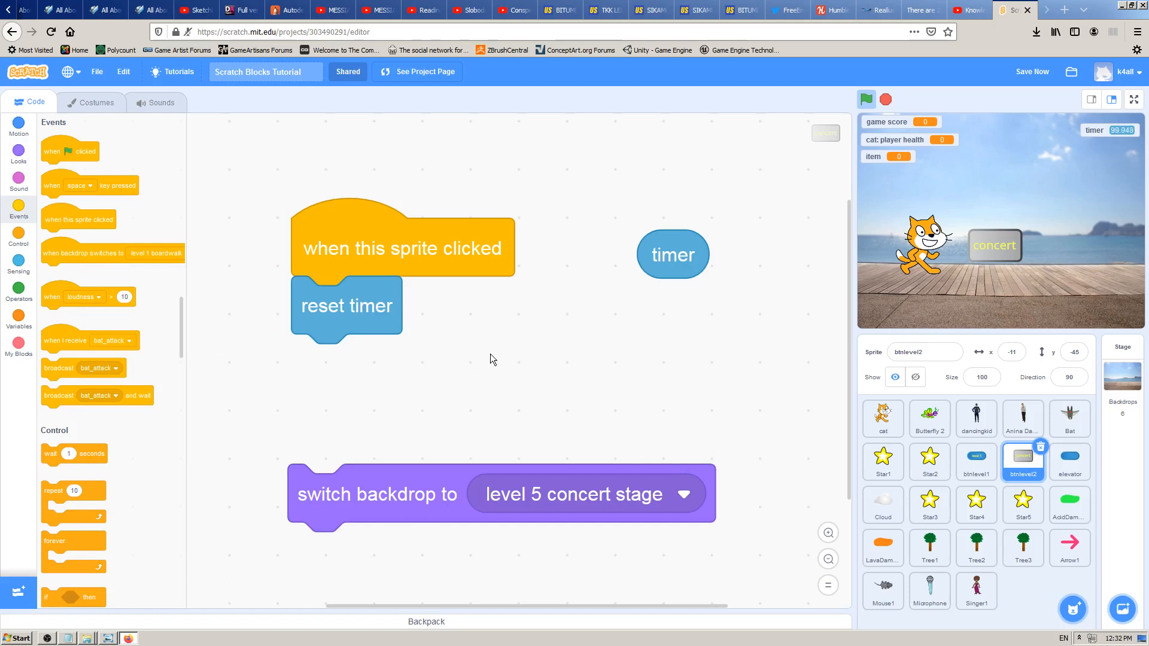
mouse_move(496, 361)
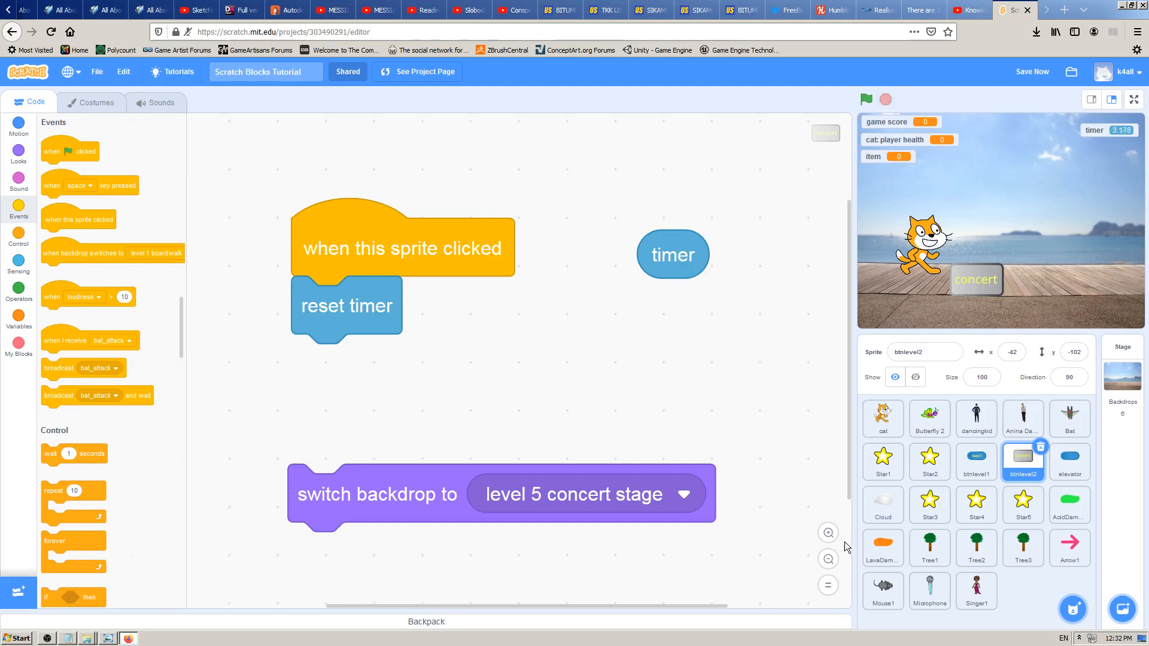
mouse_move(681, 393)
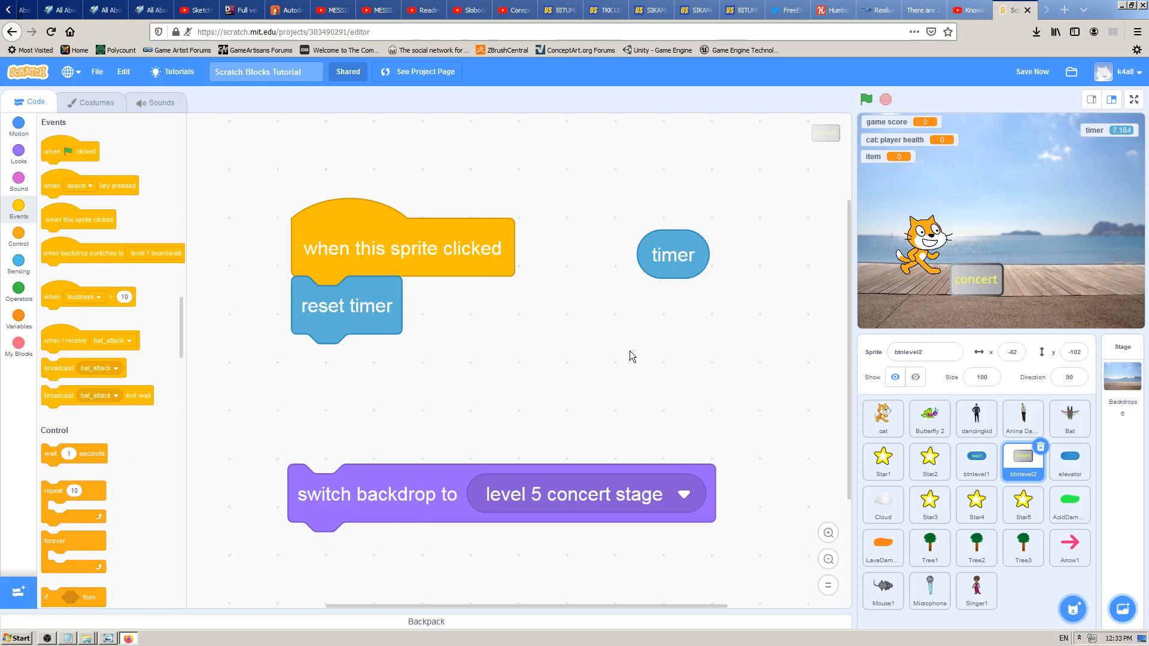
mouse_move(613, 341)
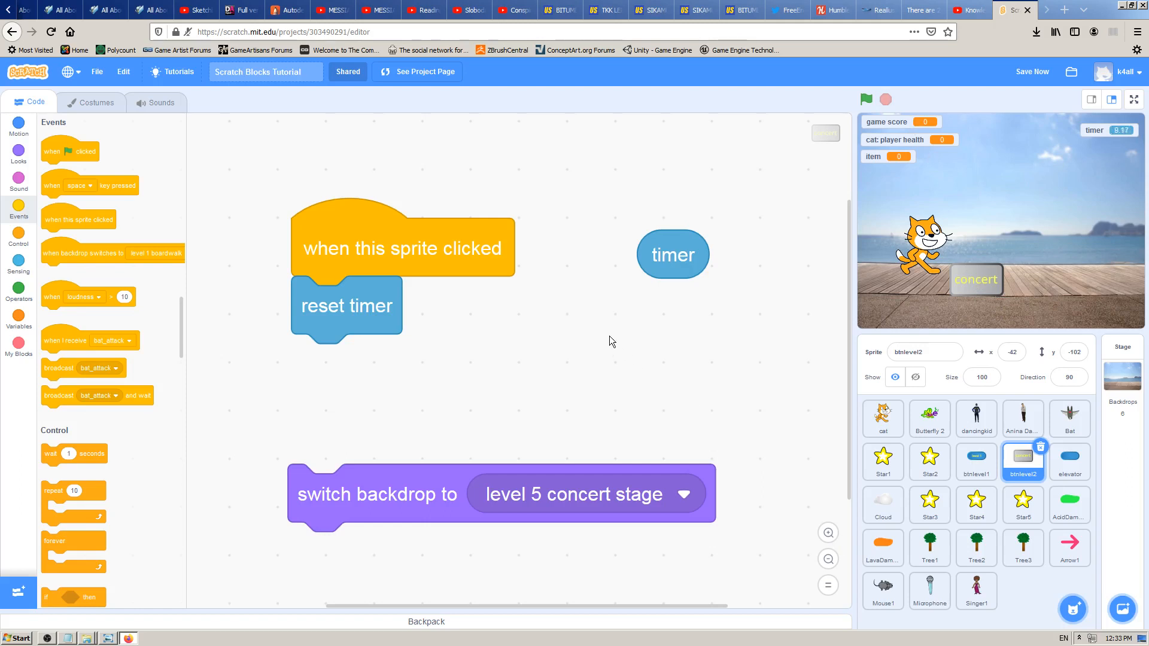